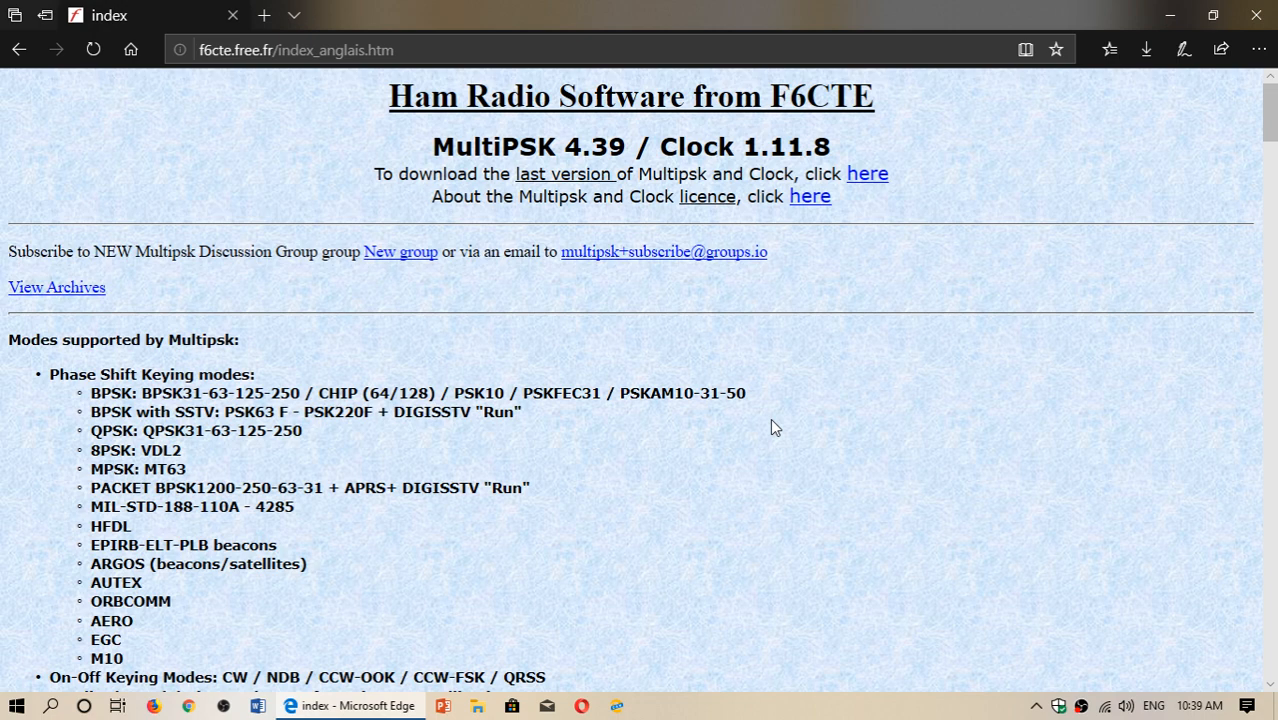
{"action": "scroll", "scroll_direction": "down", "scroll_amount": 3}
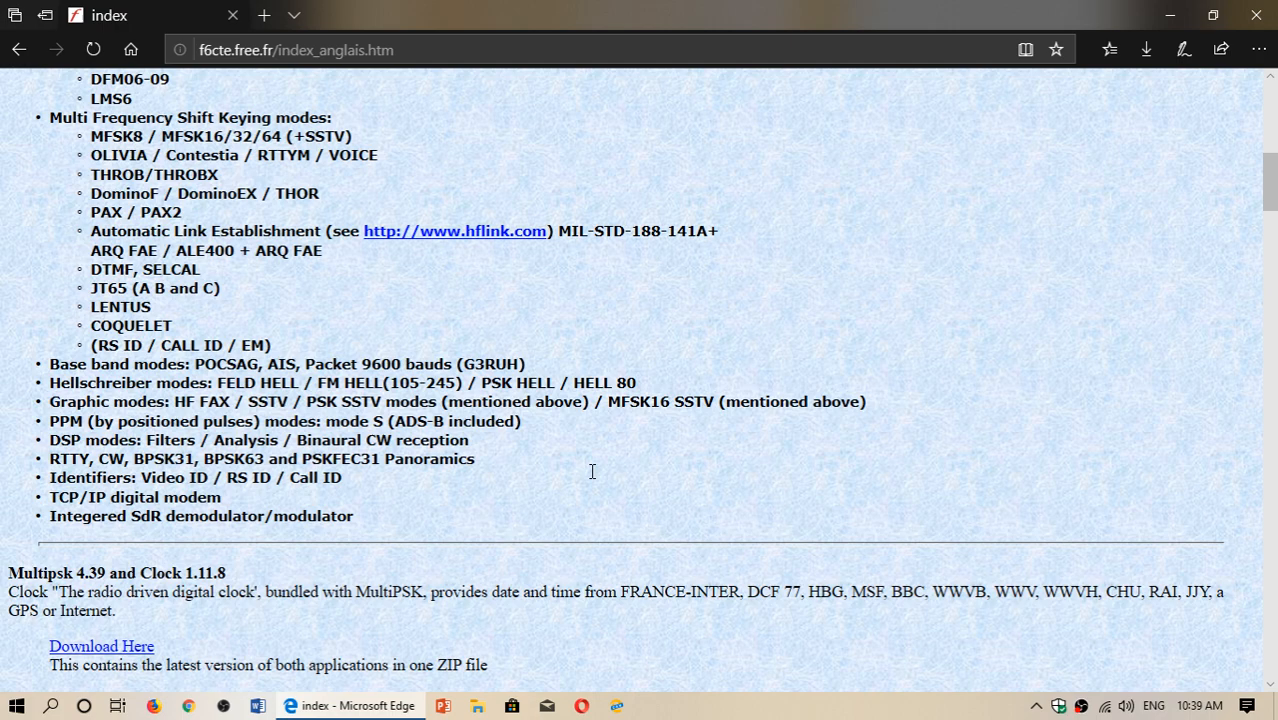
{"action": "scroll", "scroll_direction": "up", "scroll_amount": 3}
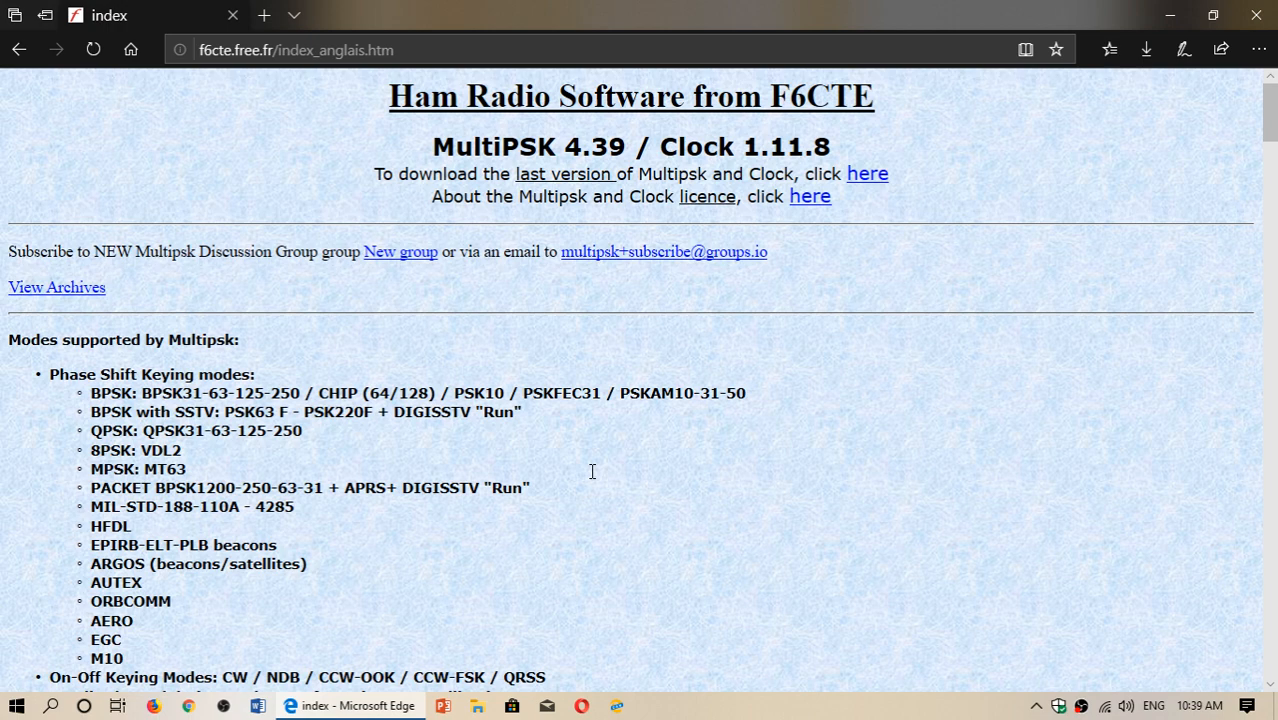
{"action": "scroll", "scroll_direction": "down", "scroll_amount": 3}
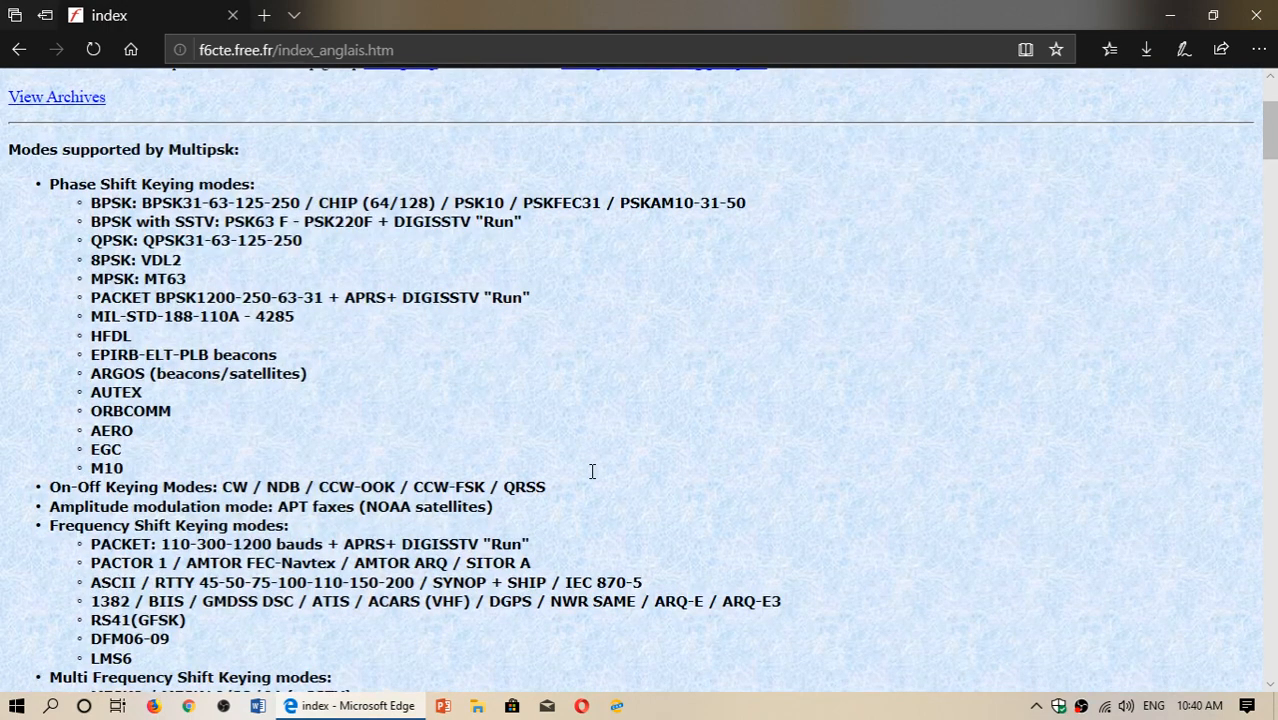
{"action": "scroll", "scroll_direction": "down", "scroll_amount": 3}
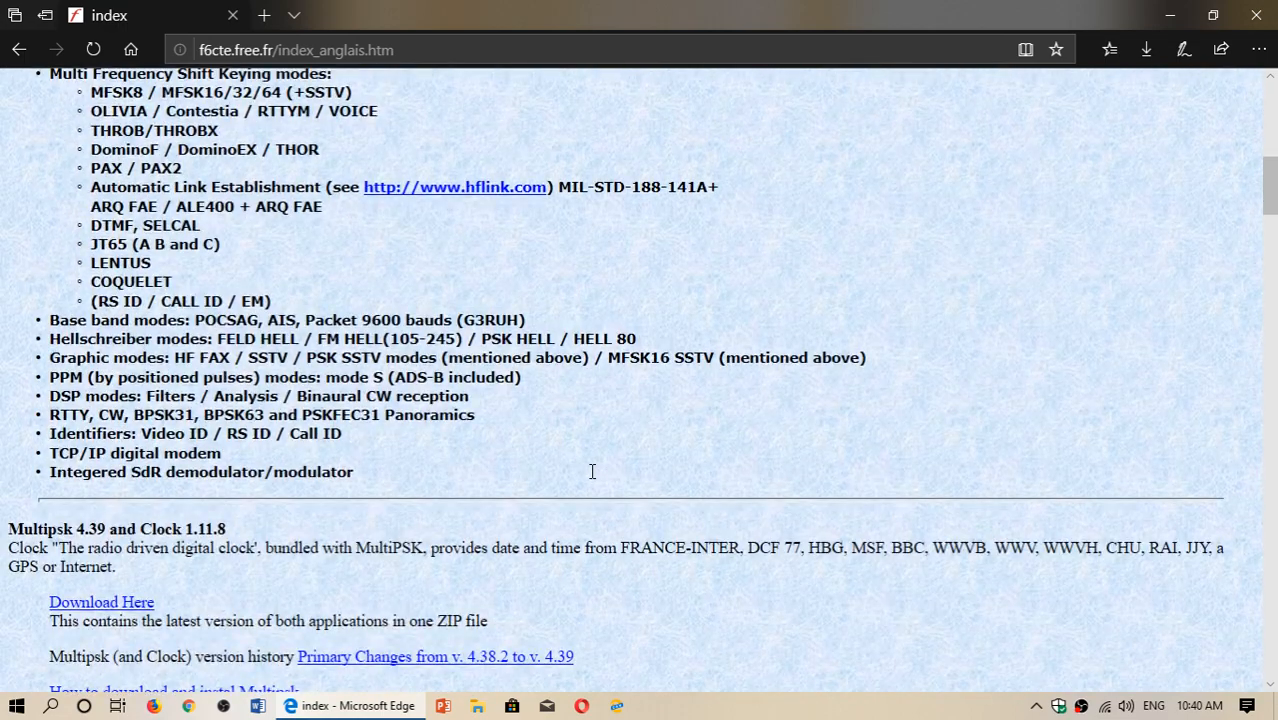
{"action": "scroll", "scroll_direction": "up", "scroll_amount": 3}
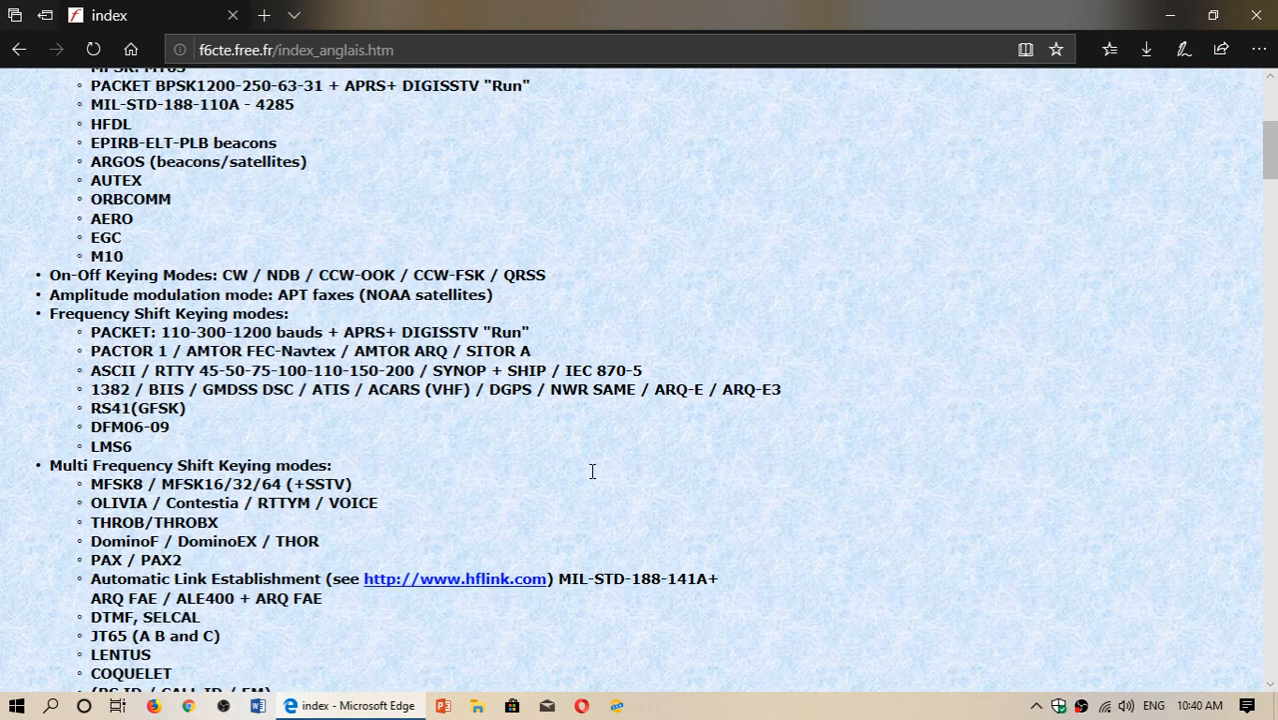
{"action": "scroll", "scroll_direction": "up", "scroll_amount": 3}
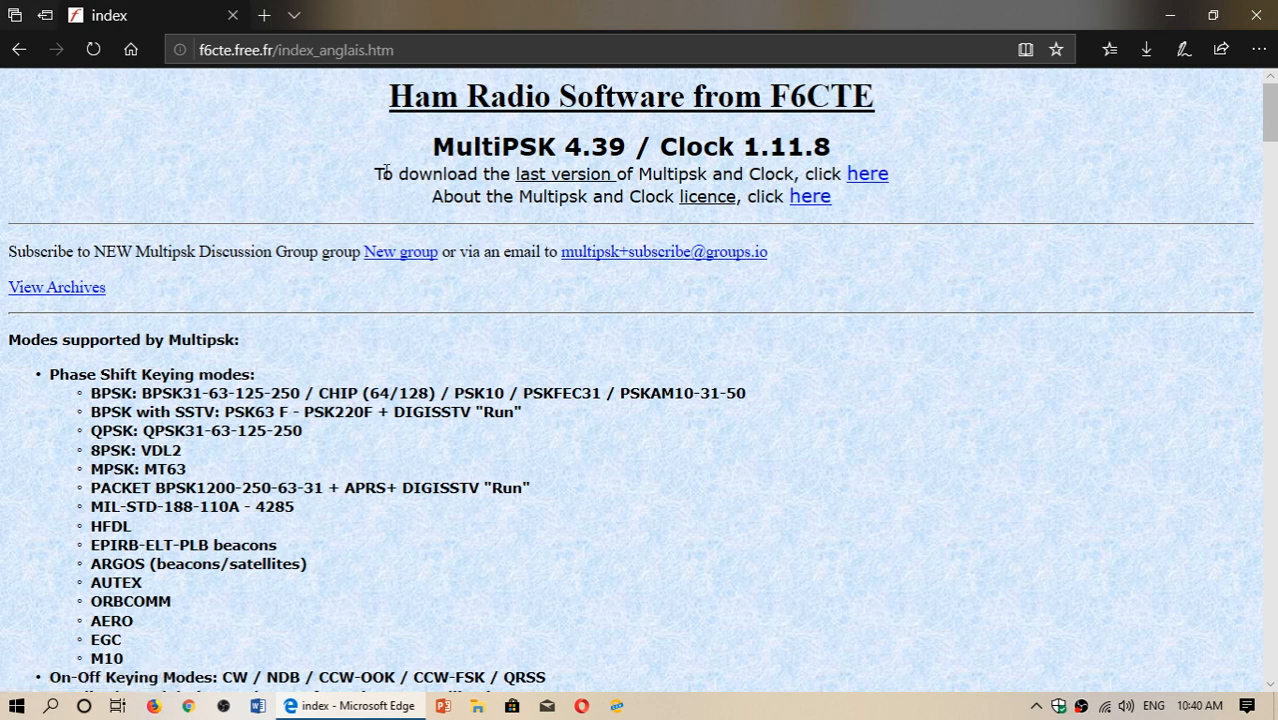
{"action": "mouse_move", "coordinate": [560, 182]}
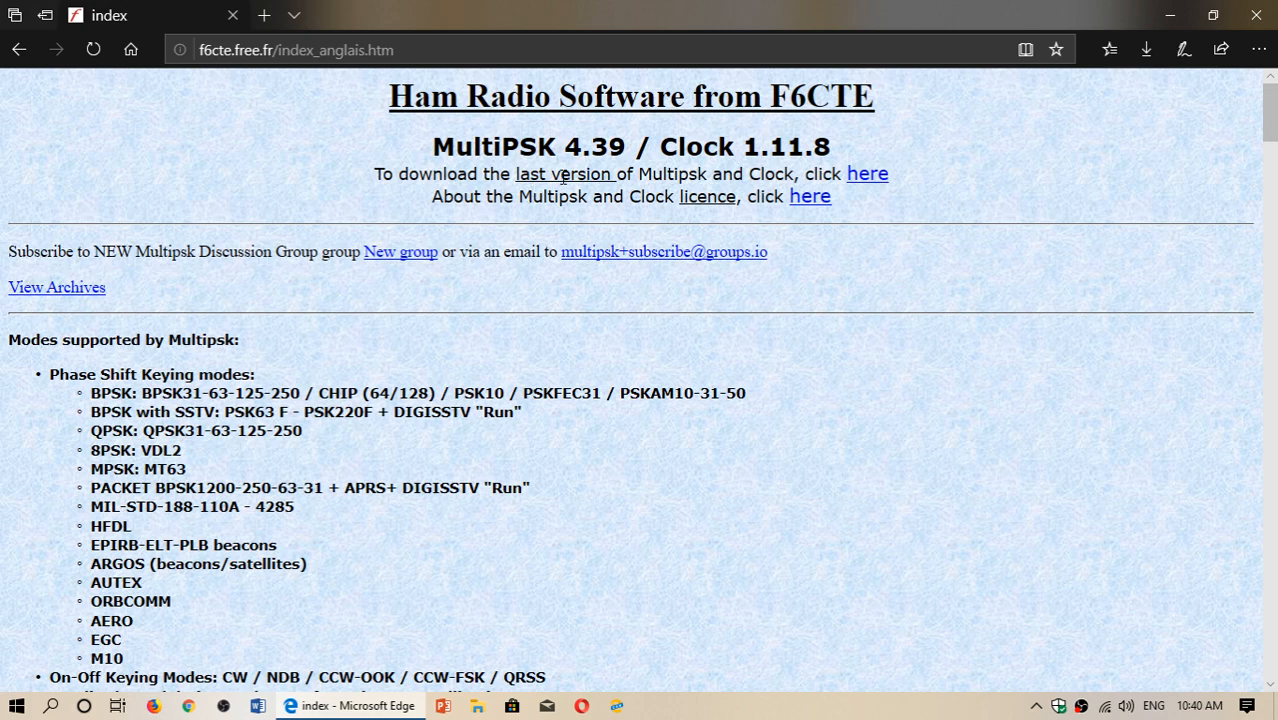
{"action": "mouse_move", "coordinate": [885, 176]}
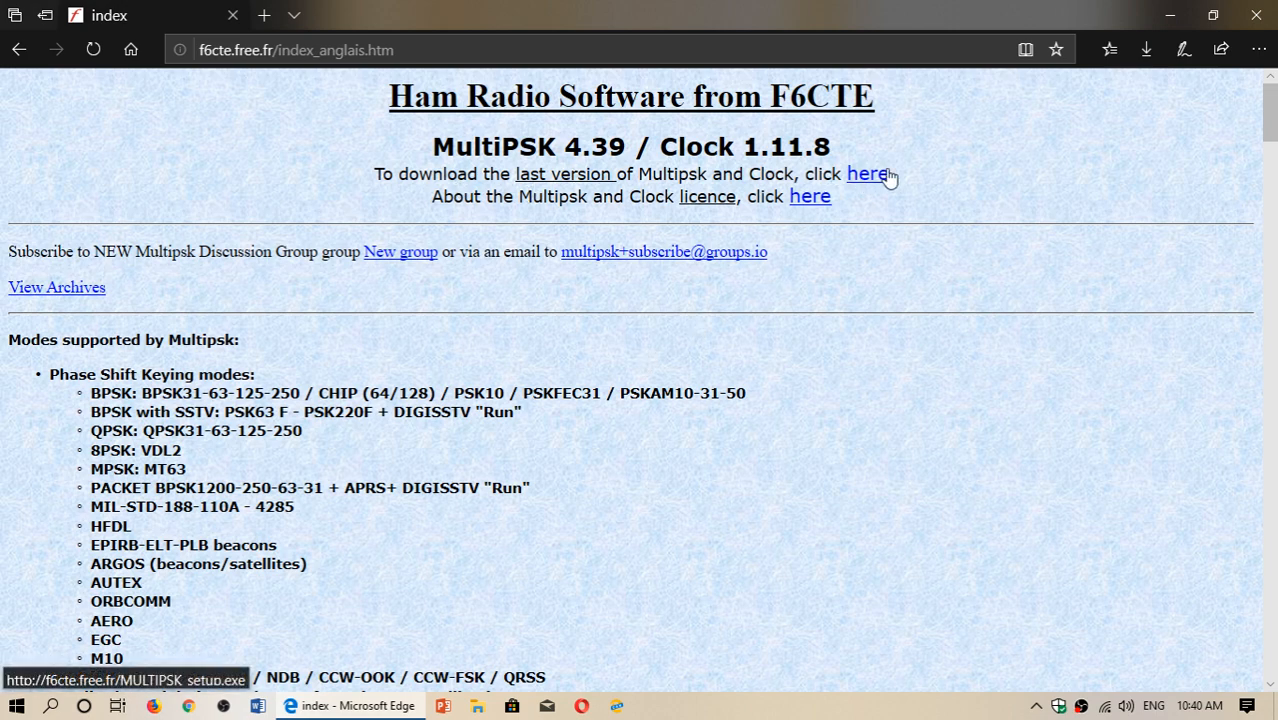
{"action": "mouse_move", "coordinate": [872, 182]}
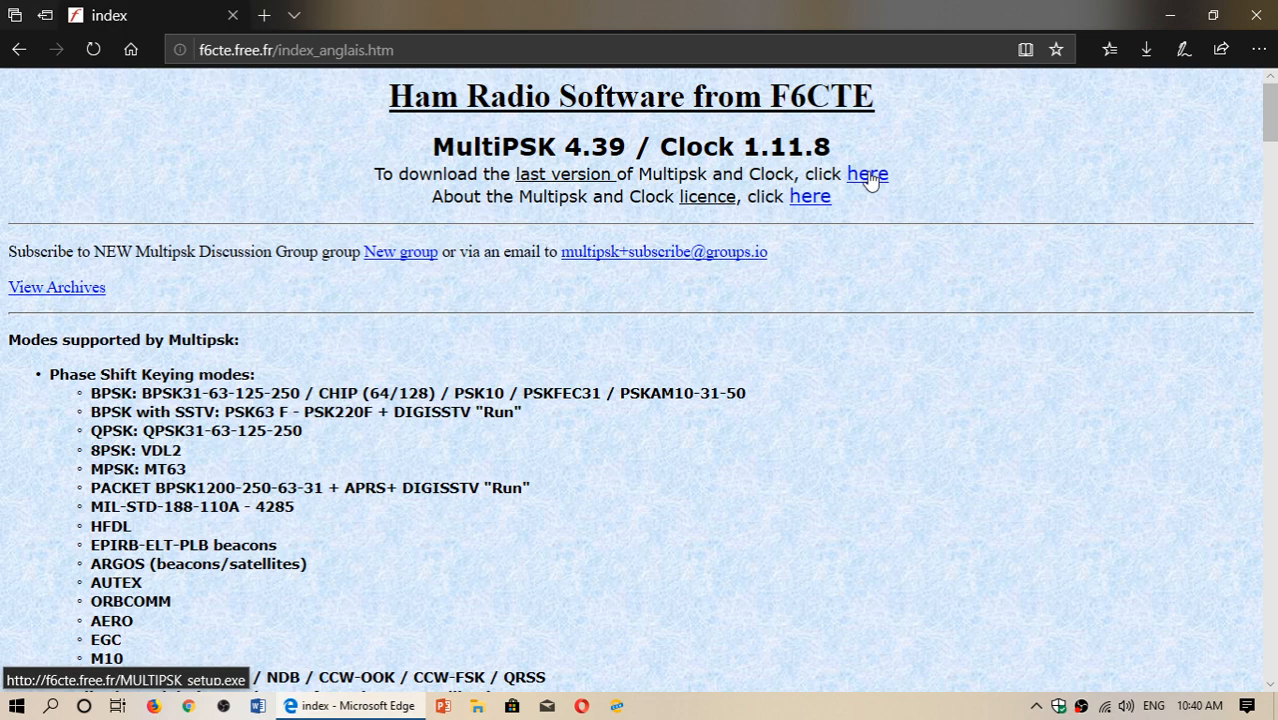